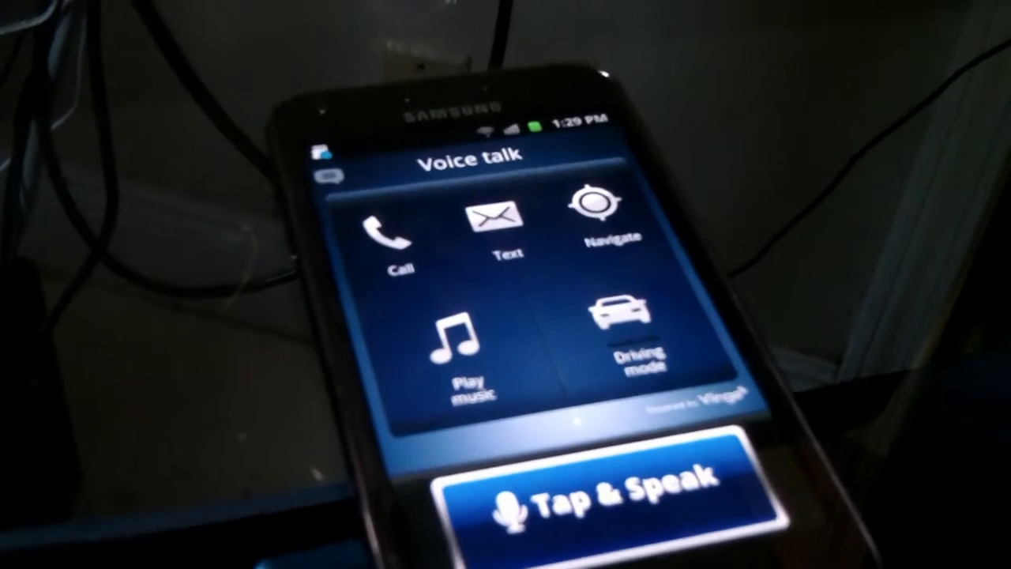
Dictate the text message "I love you." by voice and send it, returning to the main menu.
click(609, 493)
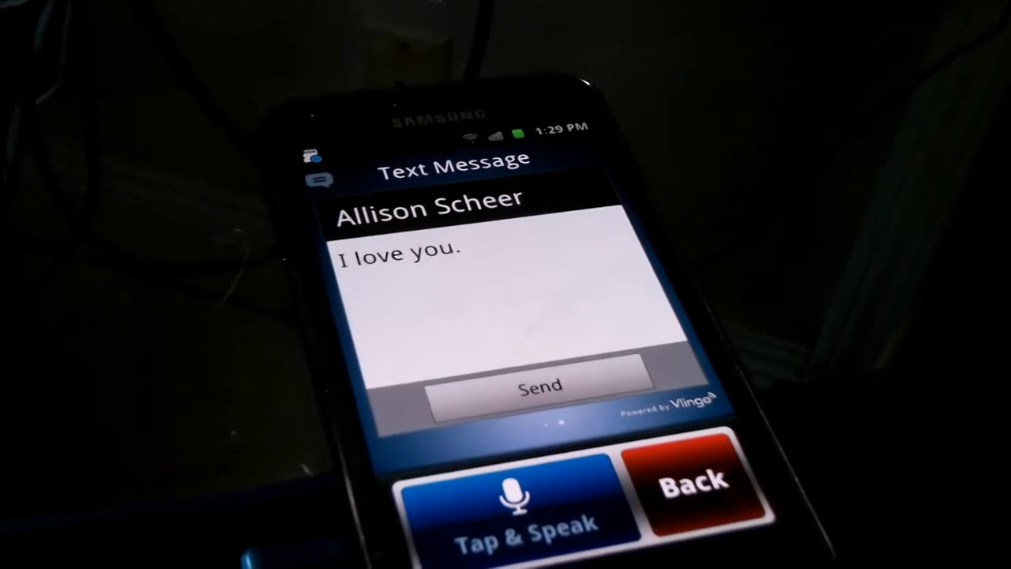
click(540, 385)
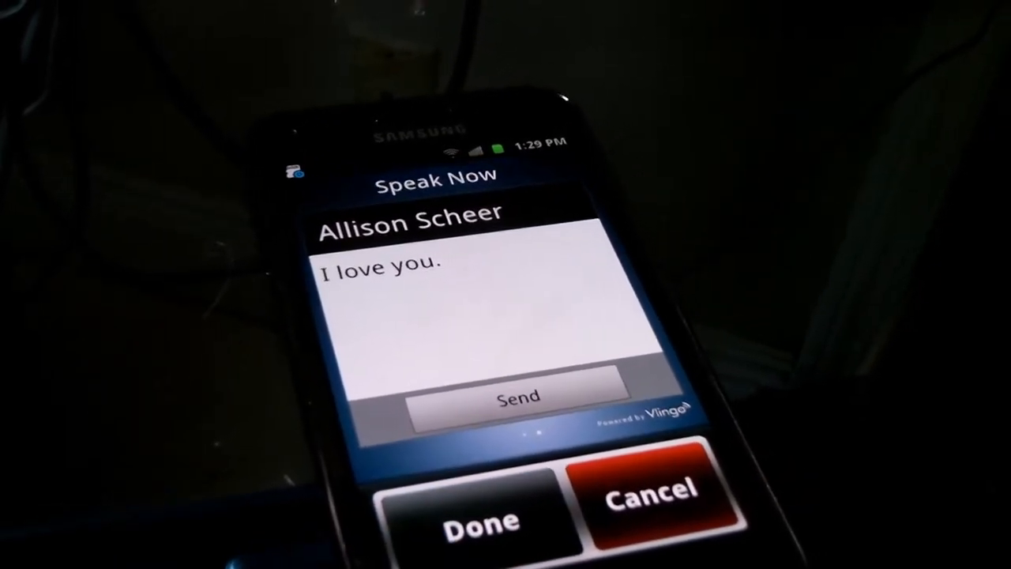
click(474, 521)
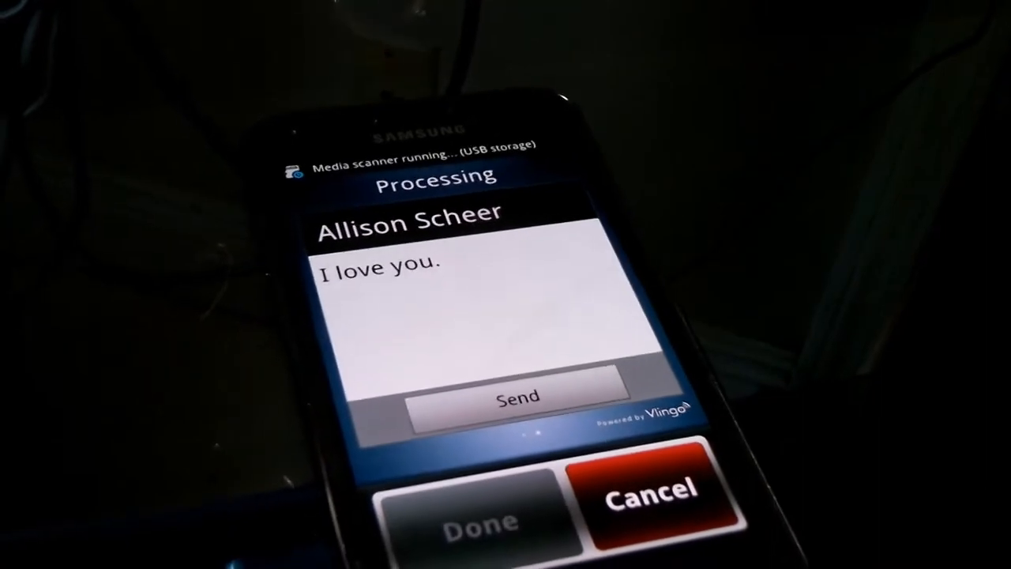
click(518, 397)
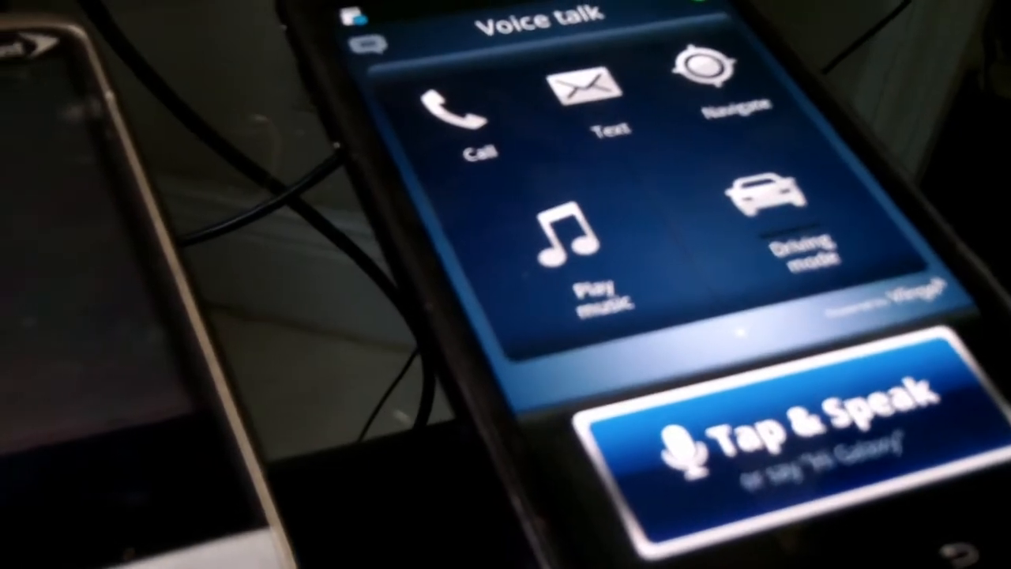
click(790, 435)
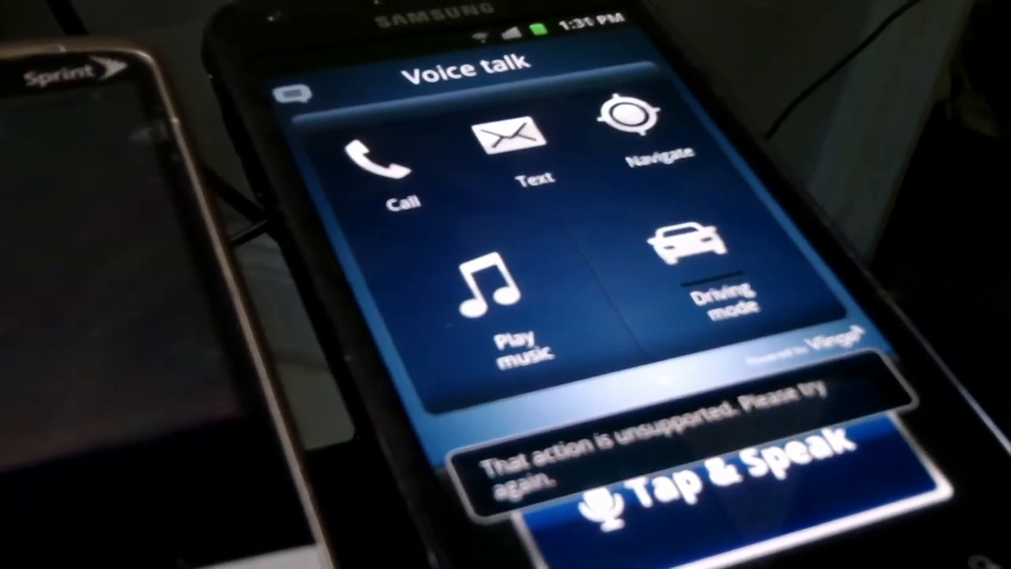
click(743, 474)
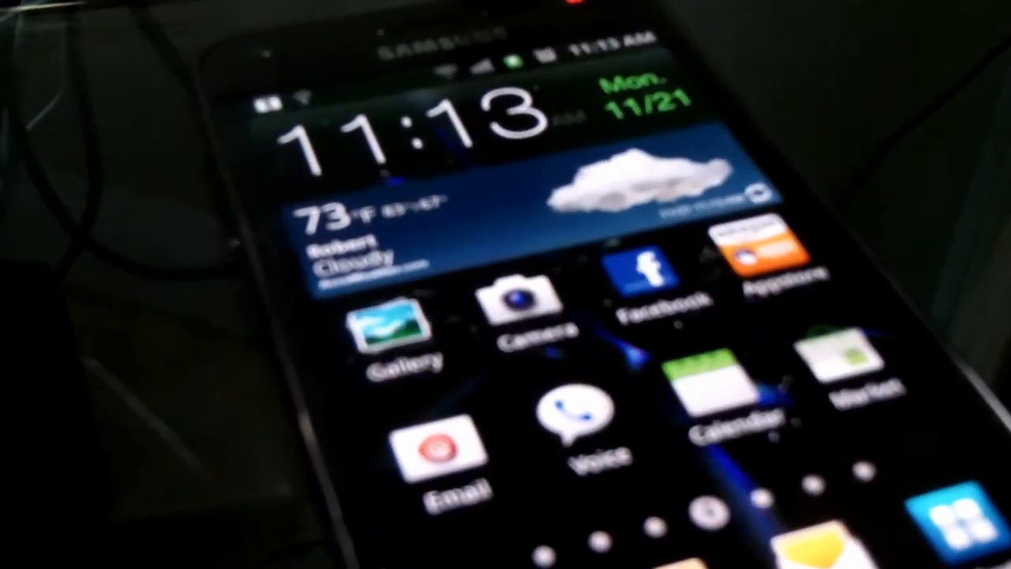
Bring up the app drawer grid and launch the Task Manager from it.
click(445, 450)
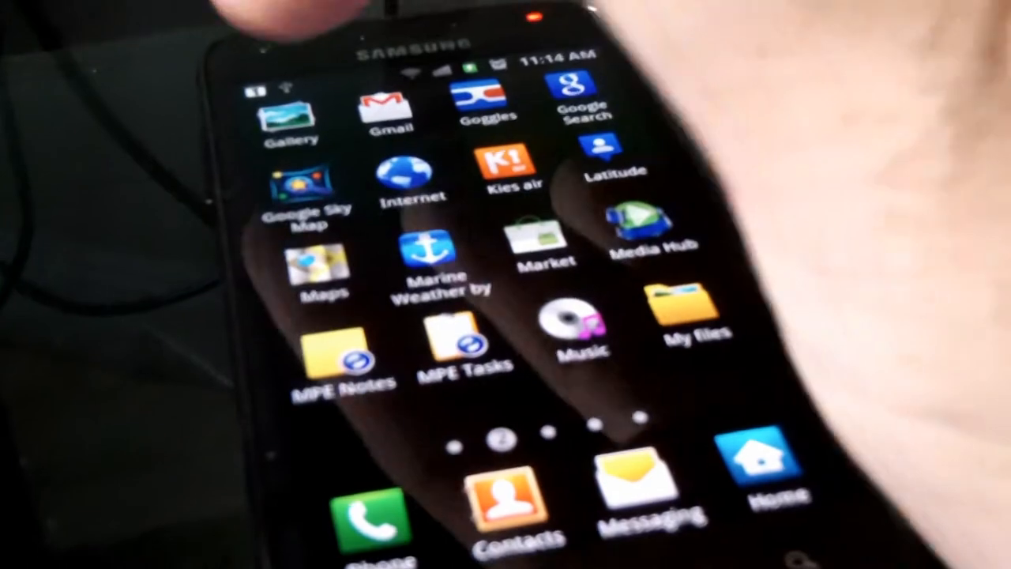
click(290, 119)
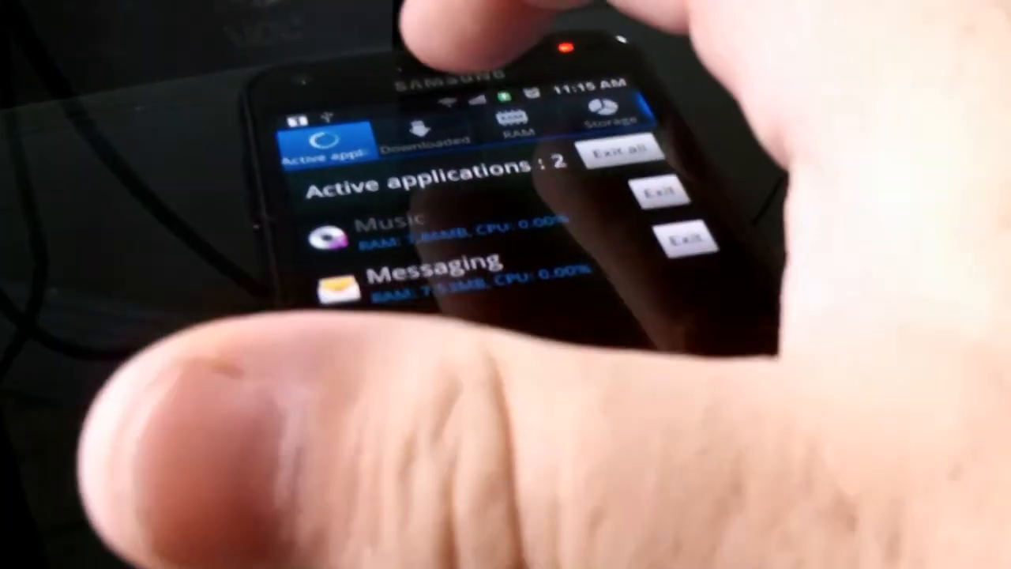
Review RAM usage, downloaded apps and the system, USB and SD card storage figures.
click(518, 119)
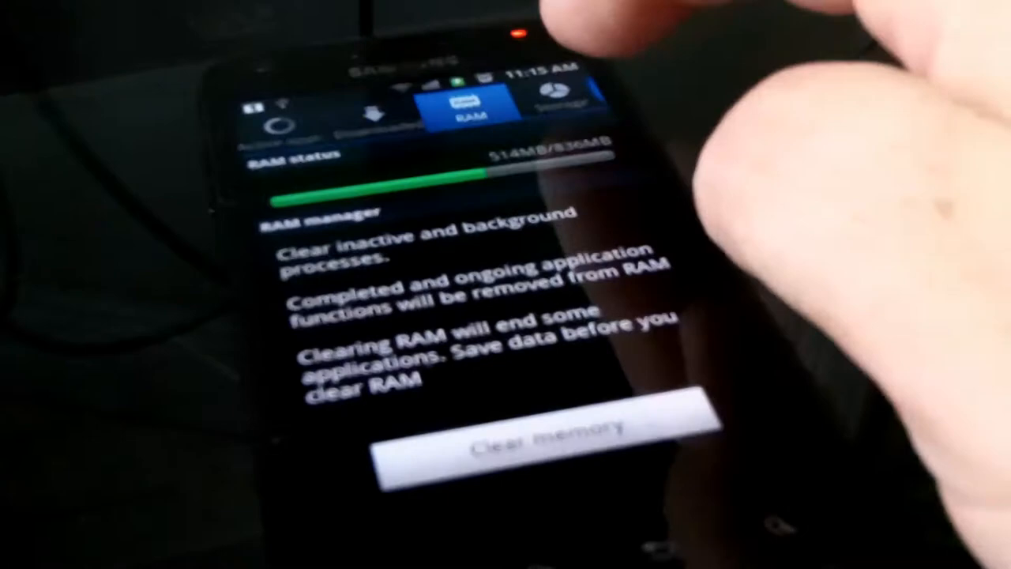
click(572, 107)
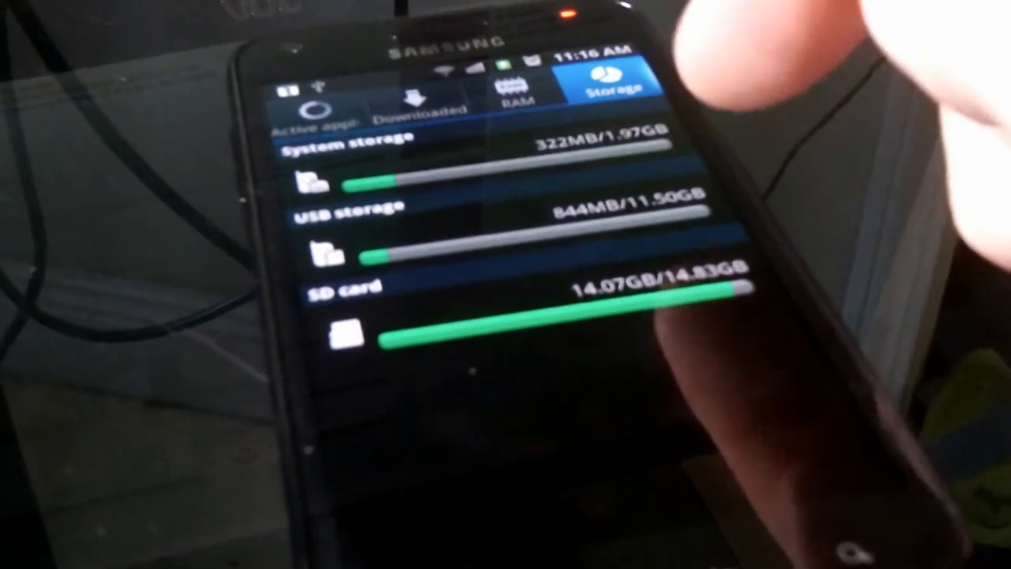
click(414, 94)
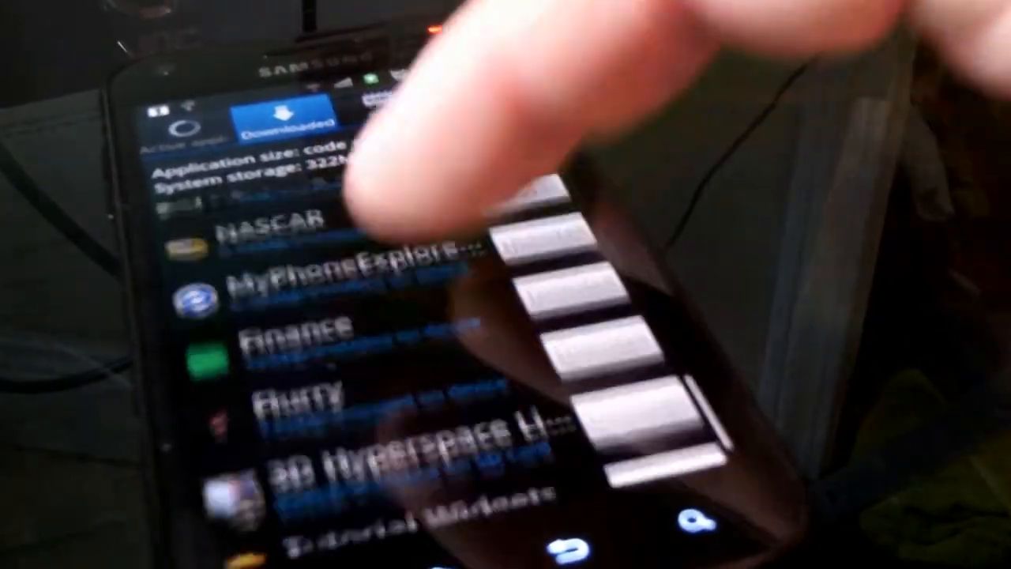
click(541, 155)
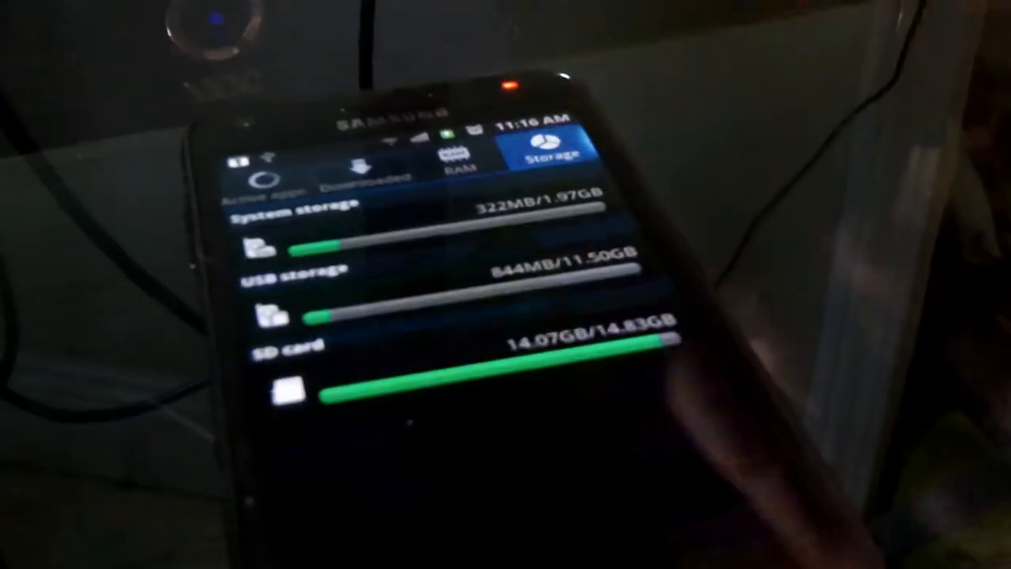